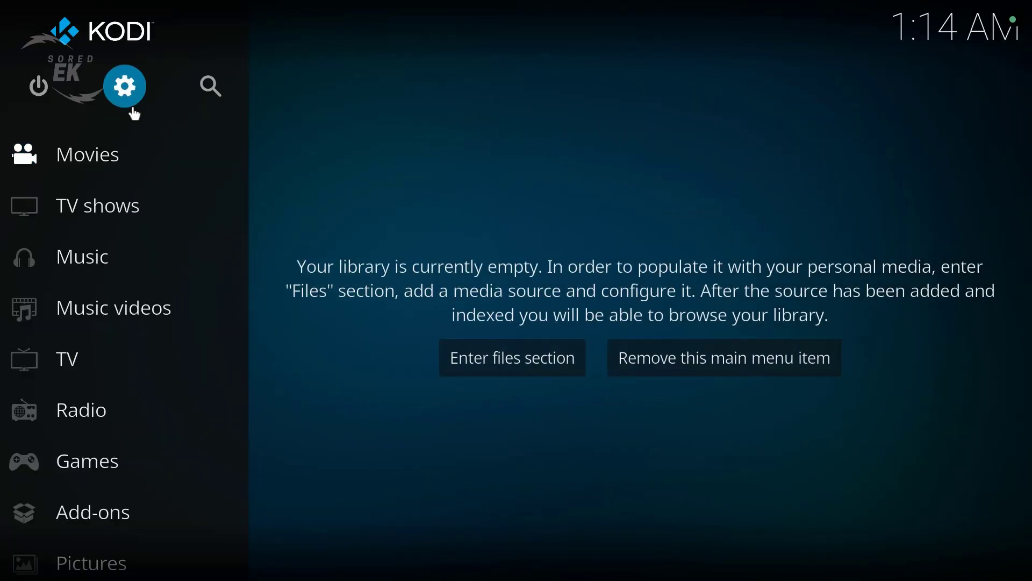
View the System information of the existing Kodi install before returning to the EVPAD home screen
left_click(125, 86)
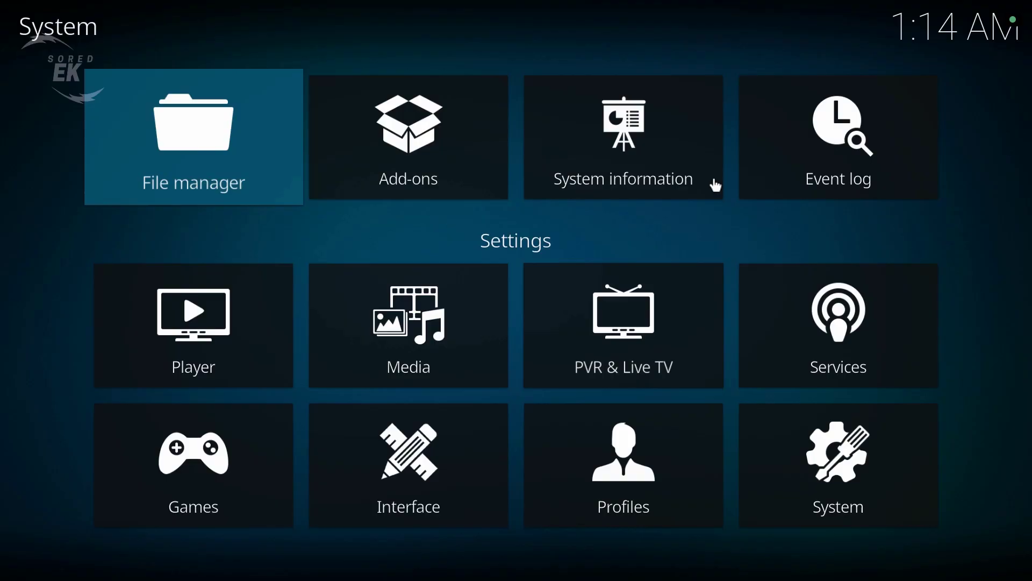
left_click(622, 137)
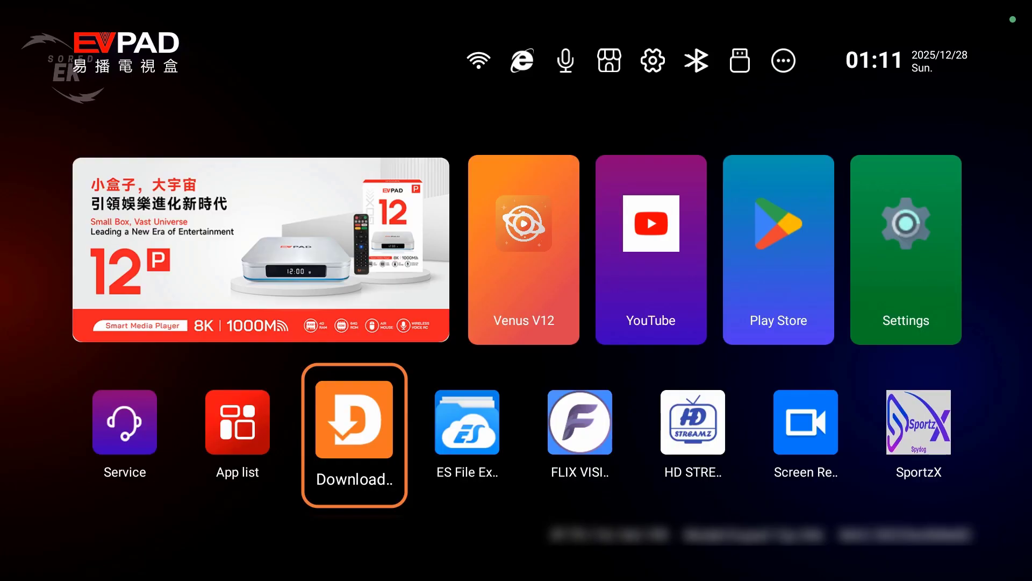
Load code 35625 in Downloader to reach Kodi's Downloads for Android page
left_click(353, 422)
type("35625")
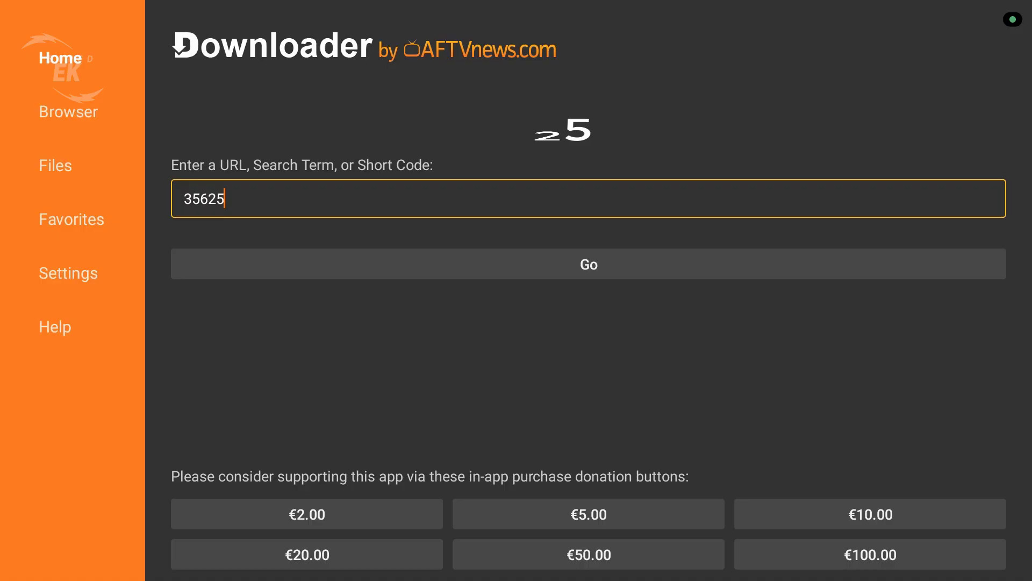
left_click(587, 264)
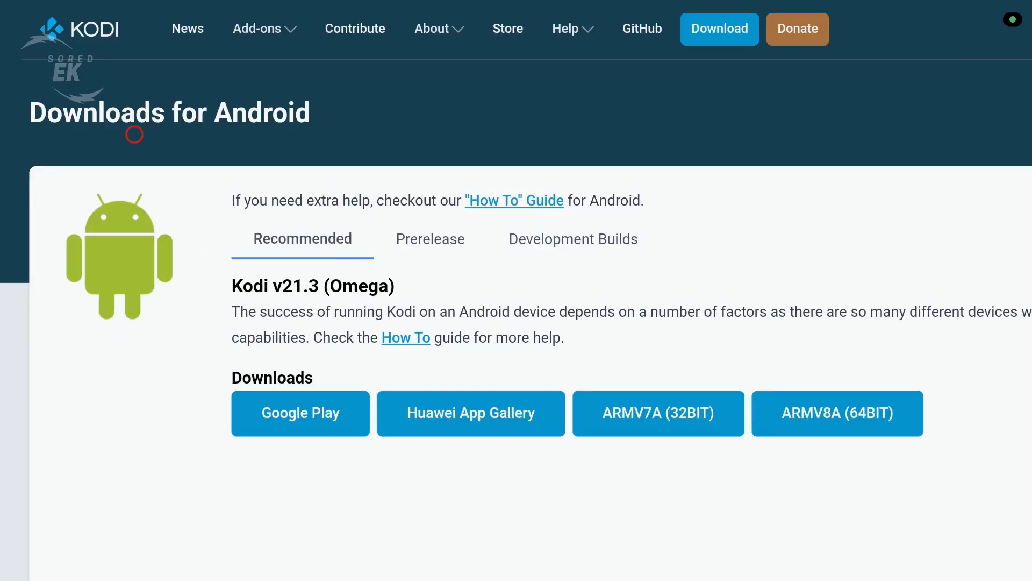
mouse_move(602, 219)
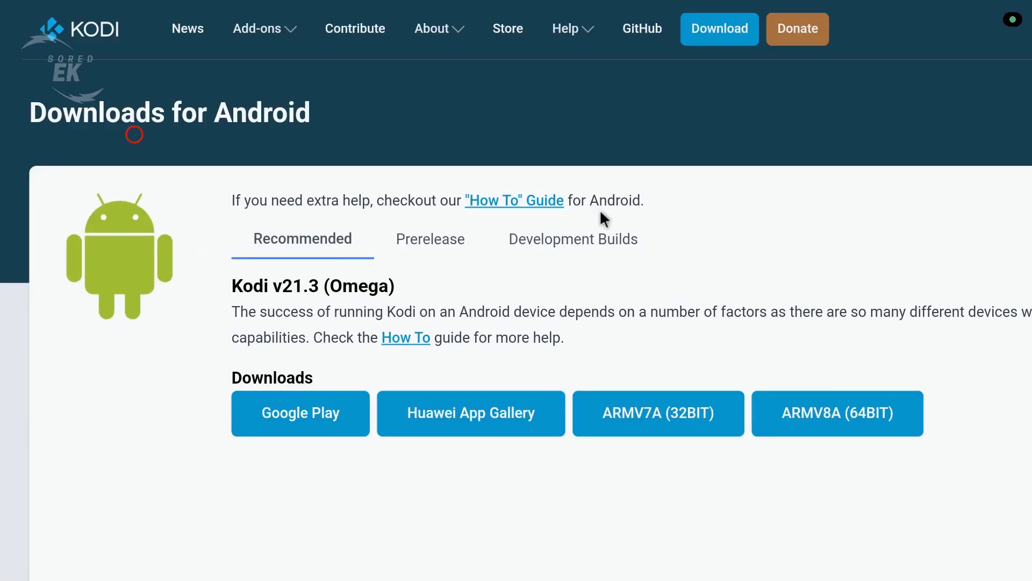
Show the v21 & v22 Nightly Development Builds with their five Android download options
left_click(574, 238)
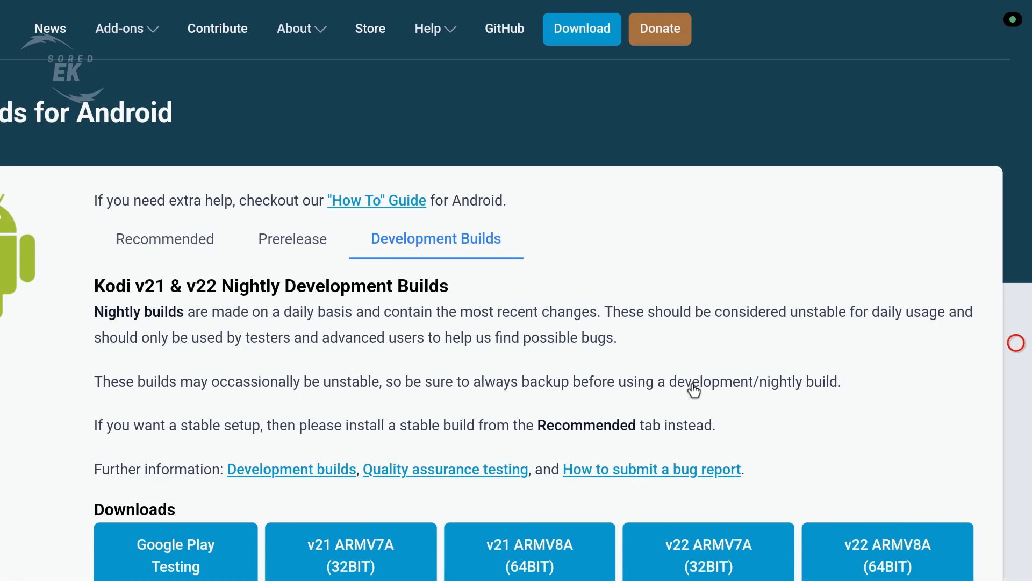
scroll("down", 3)
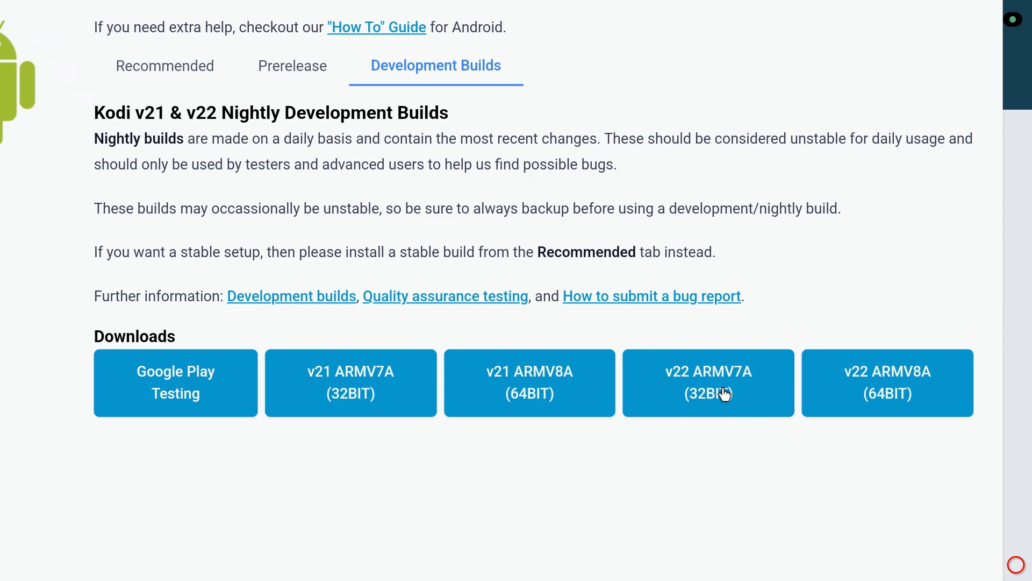
mouse_move(816, 401)
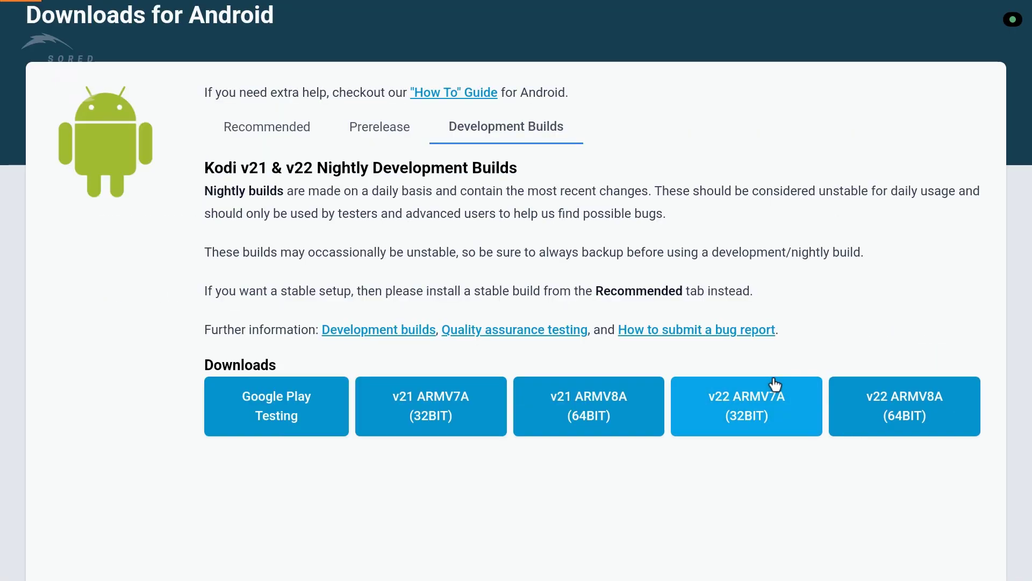
Download the newest v22 ARMV7A (32BIT) nightly, the kodi-20251226 master armeabi-v7a.apk
left_click(746, 405)
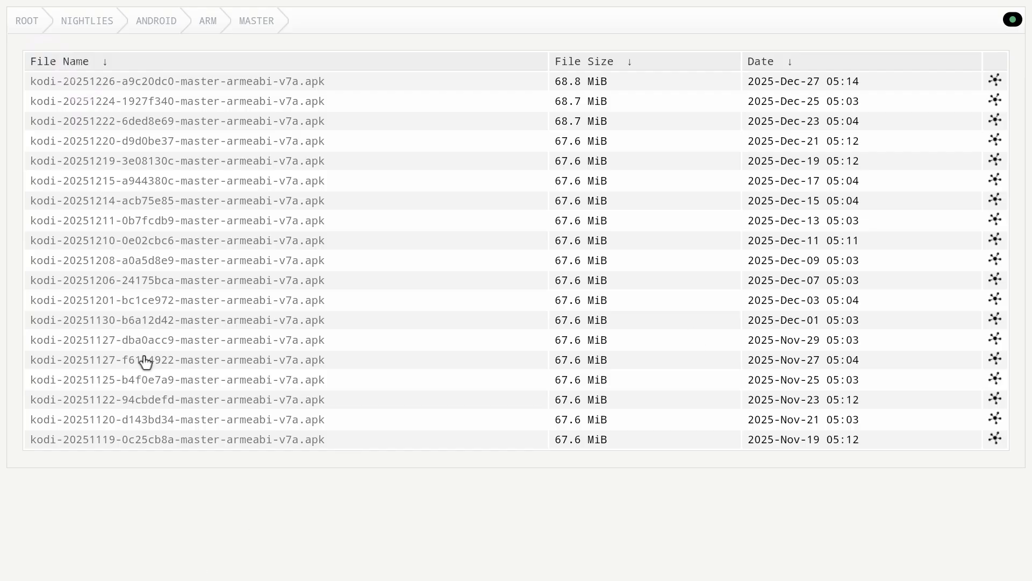
mouse_move(648, 89)
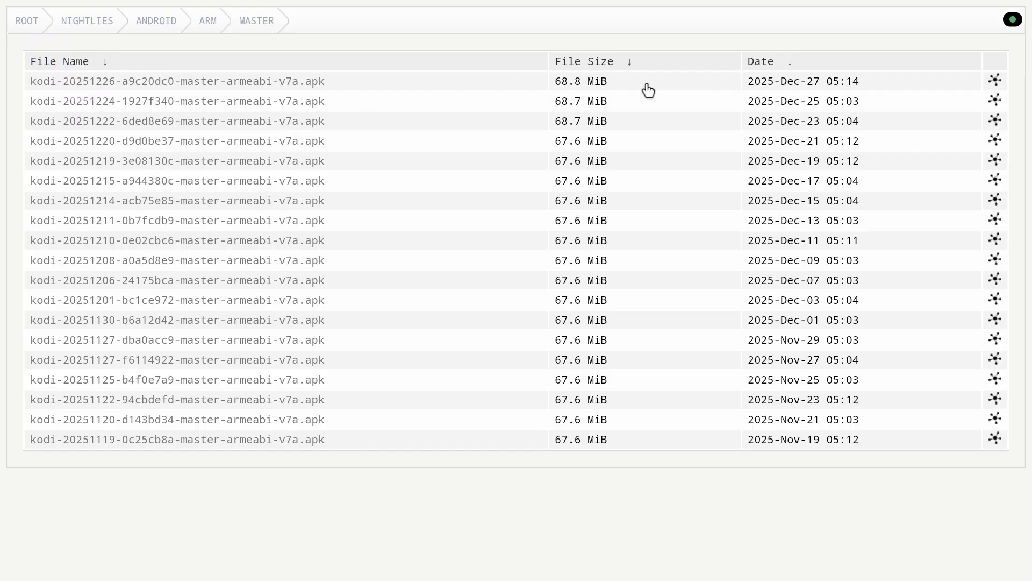
mouse_move(295, 92)
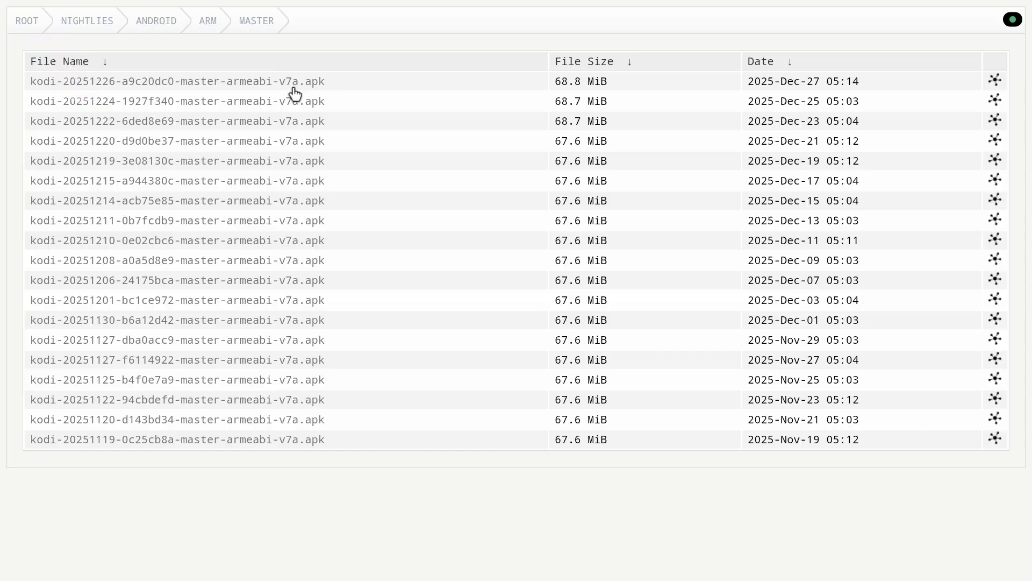
left_click(177, 81)
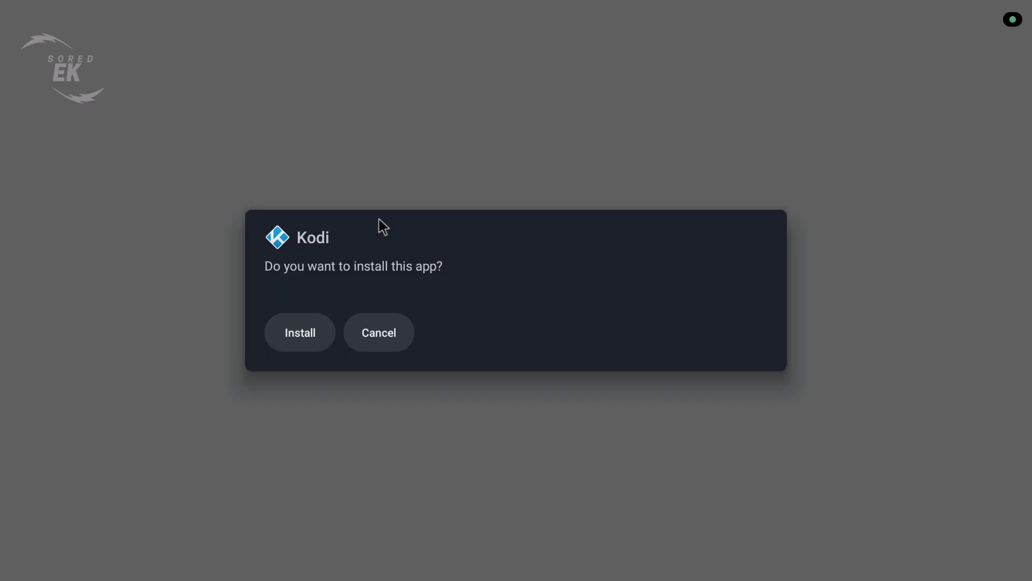
Install the downloaded Kodi APK and launch it once 'App installed.' appears
left_click(299, 332)
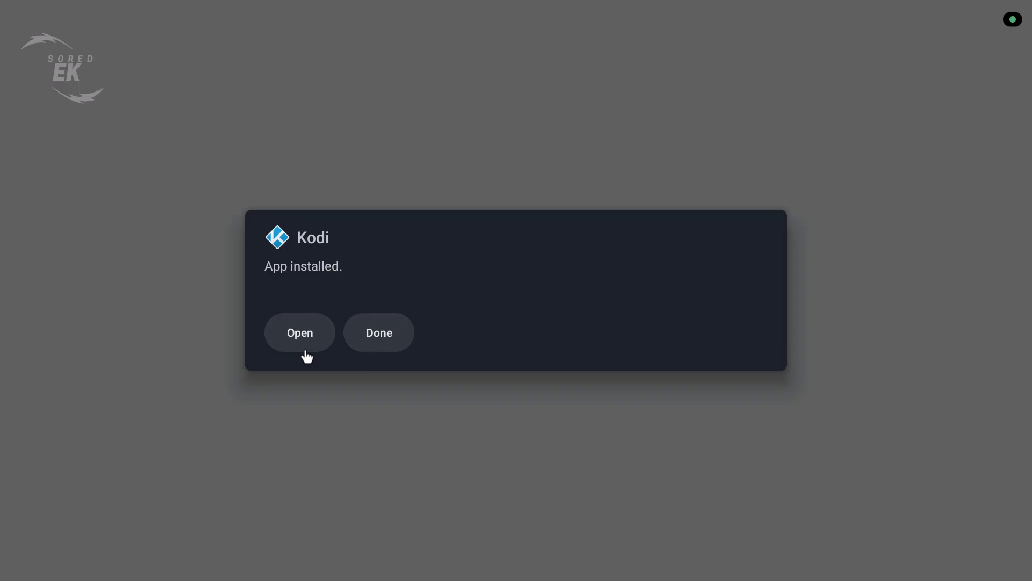
left_click(299, 333)
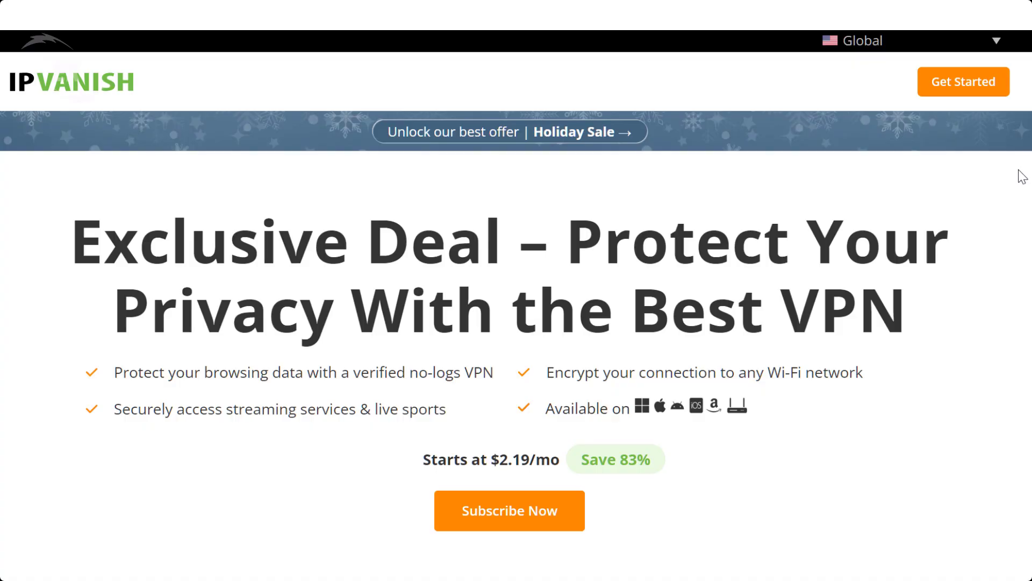
scroll("down", 3)
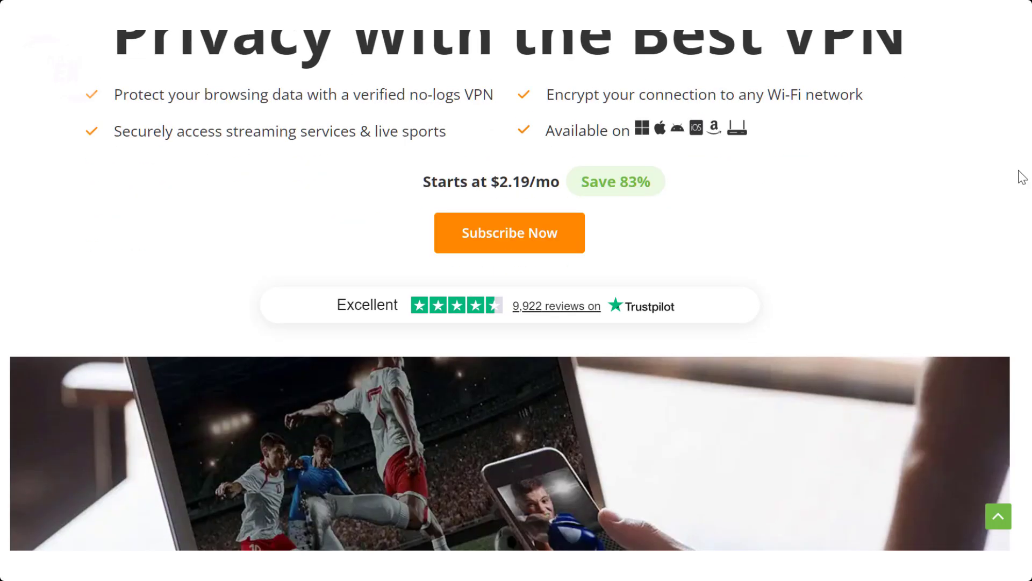
scroll("down", 3)
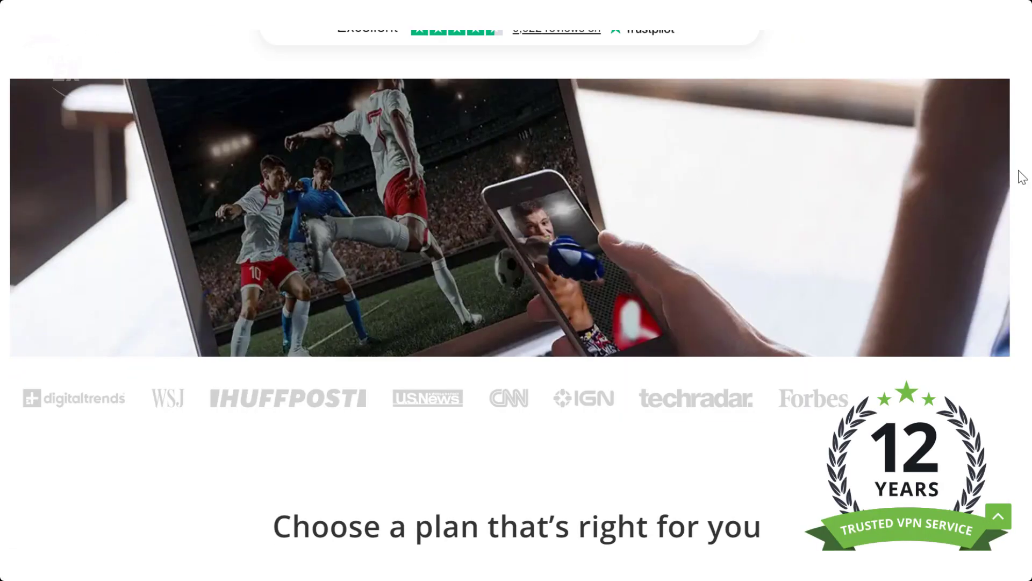
scroll("down", 3)
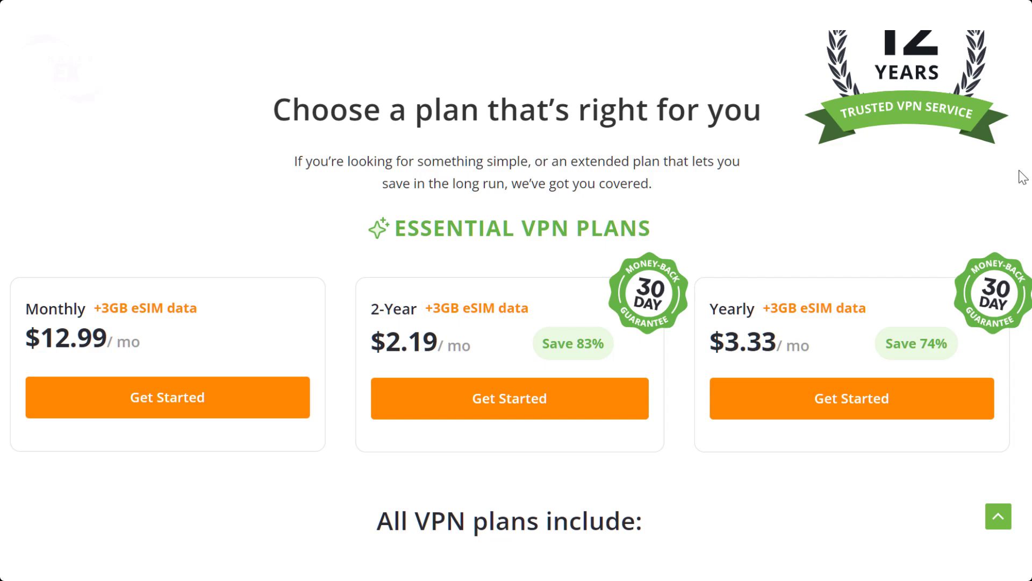
scroll("down", 3)
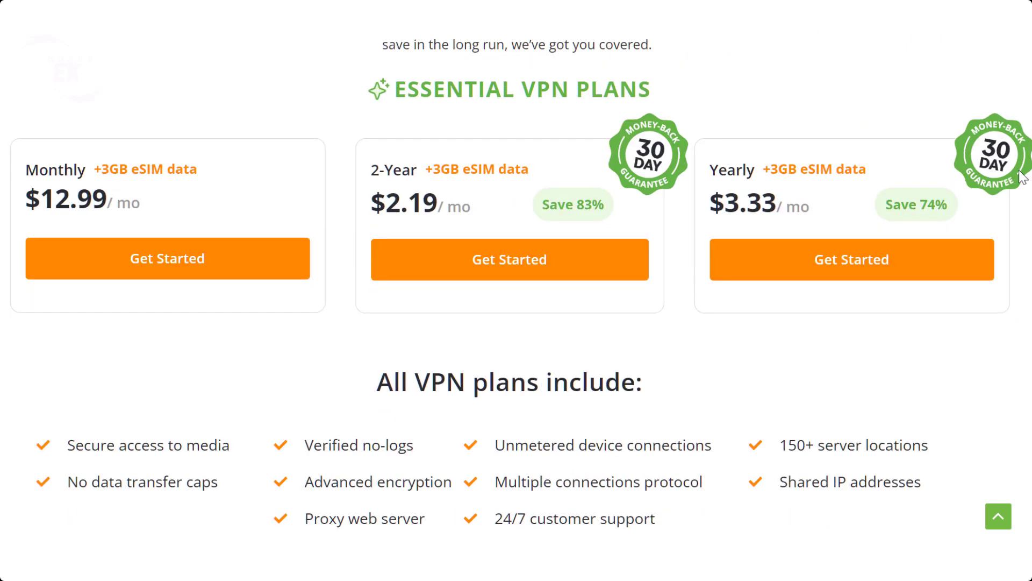
scroll("up", 3)
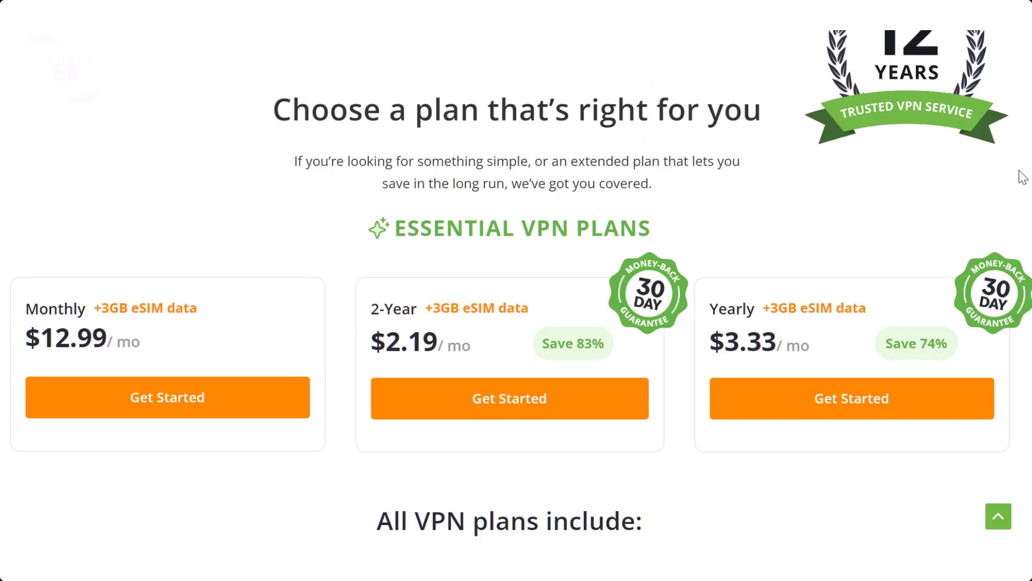
scroll("down", 3)
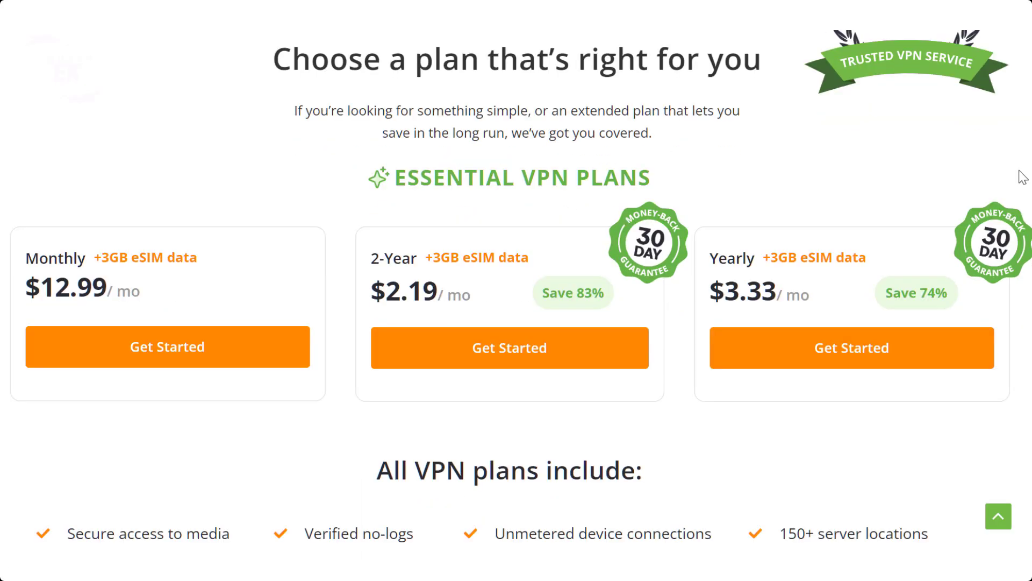
scroll("down", 3)
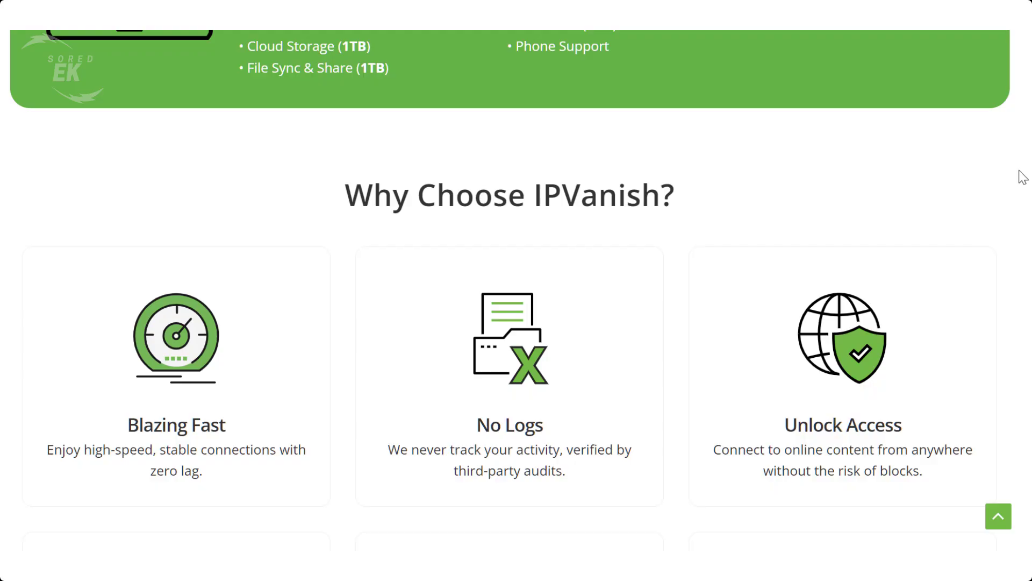
scroll("down", 3)
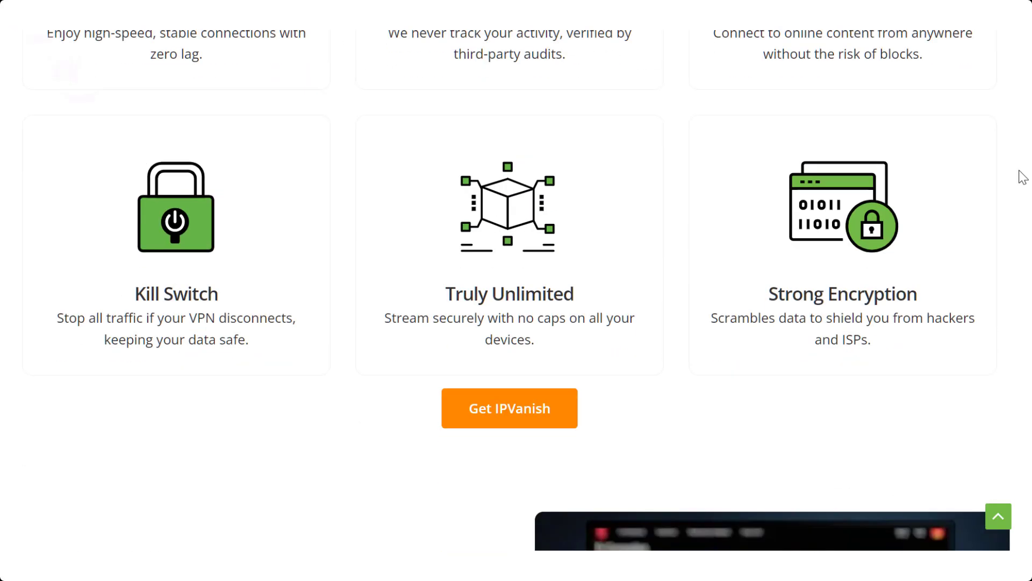
scroll("down", 3)
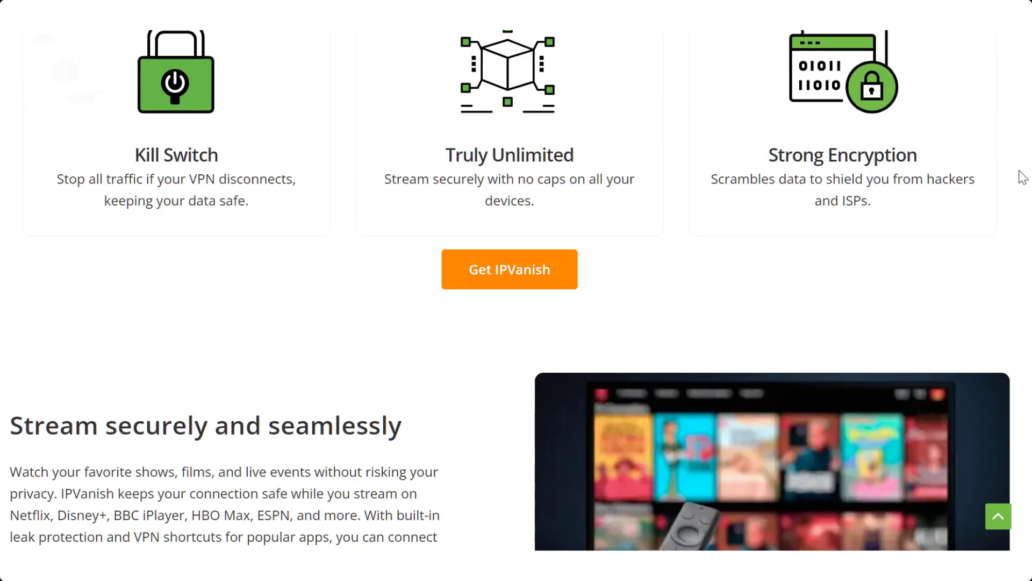
scroll("down", 3)
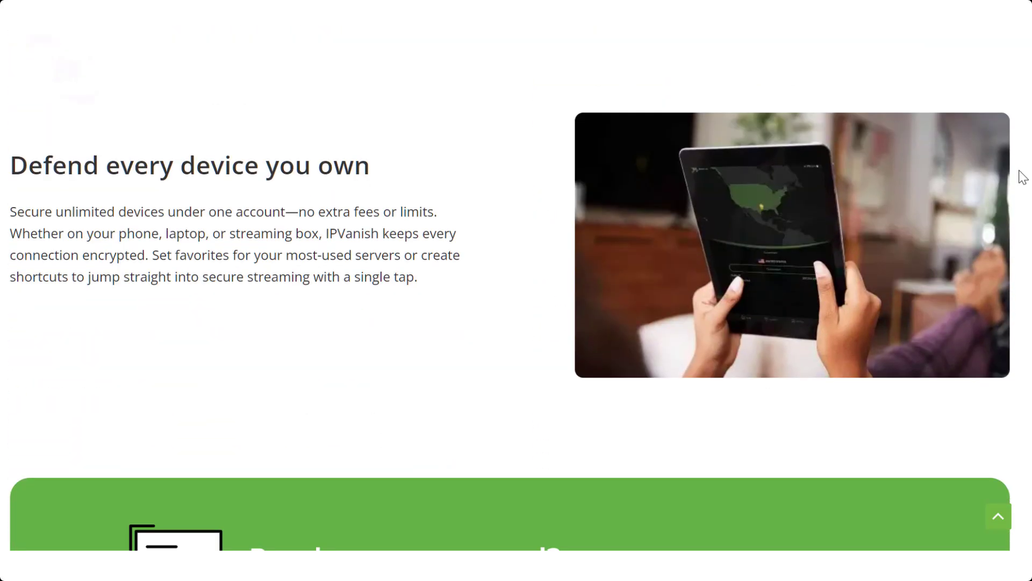
scroll("down", 3)
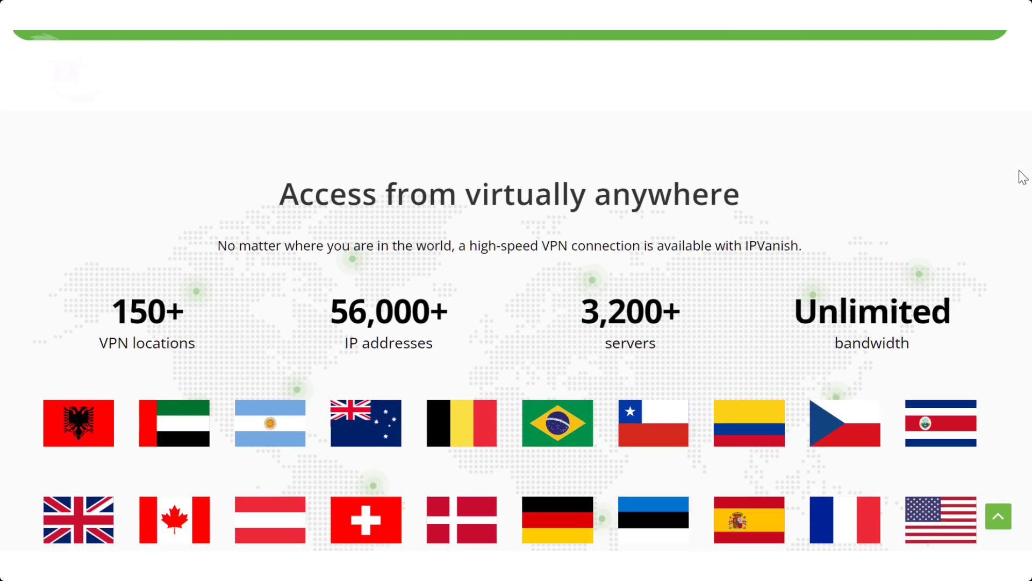
scroll("down", 3)
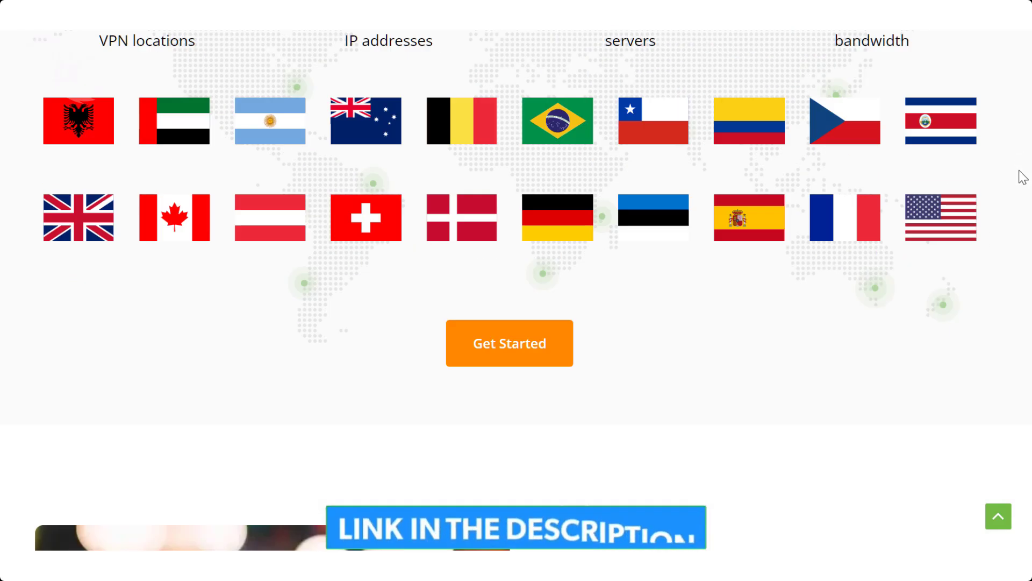
scroll("down", 3)
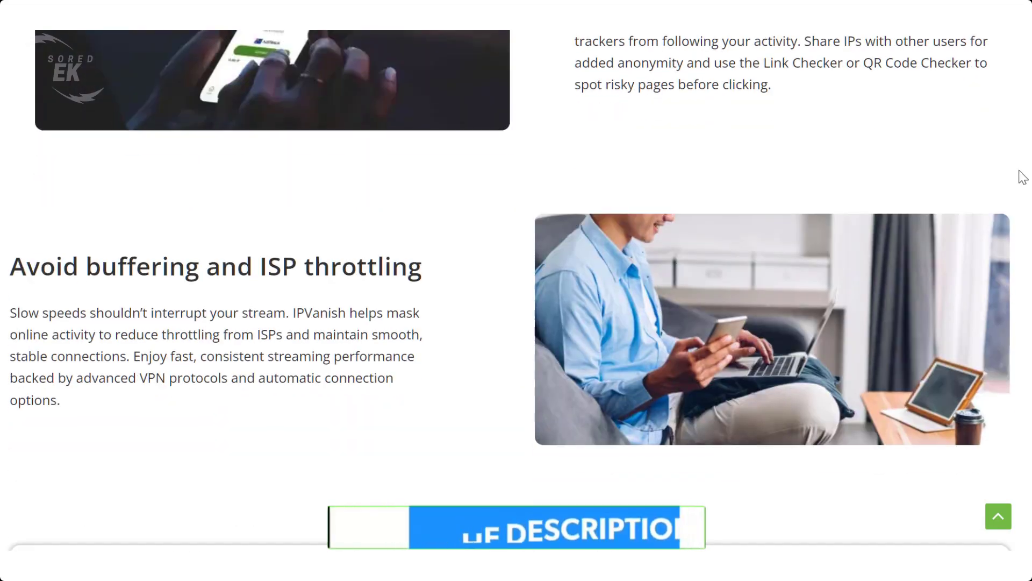
scroll("down", 3)
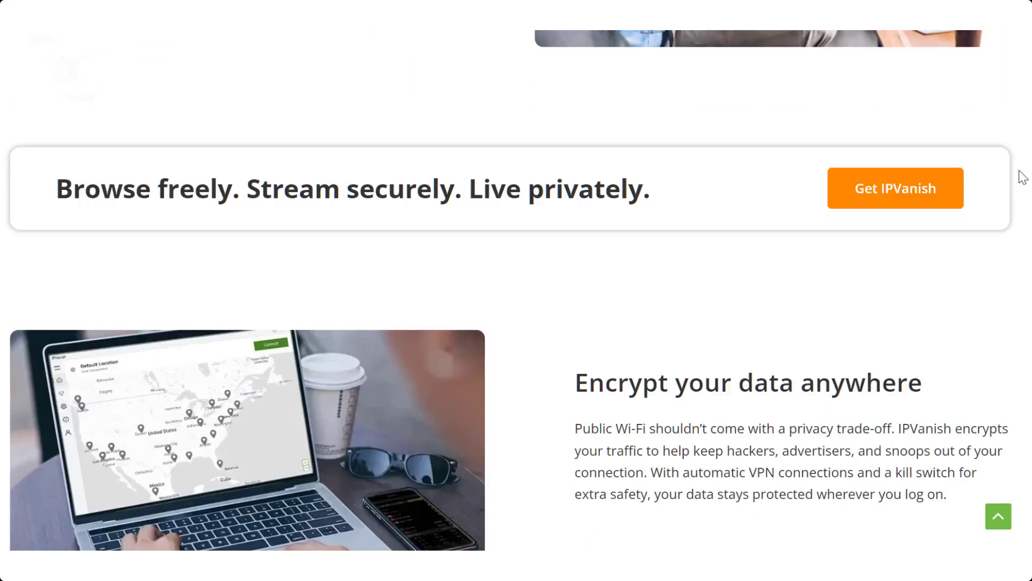
scroll("down", 3)
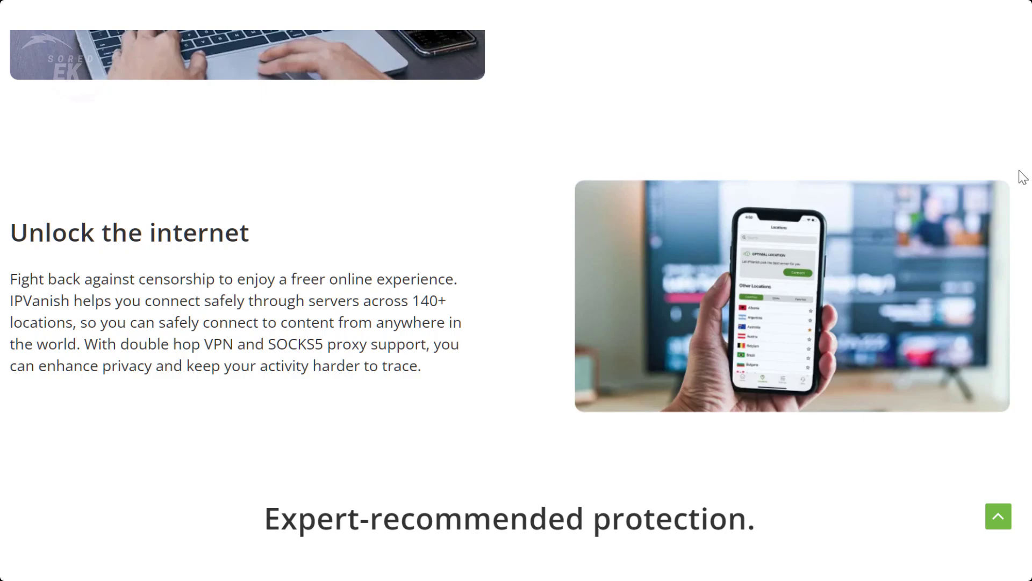
scroll("down", 3)
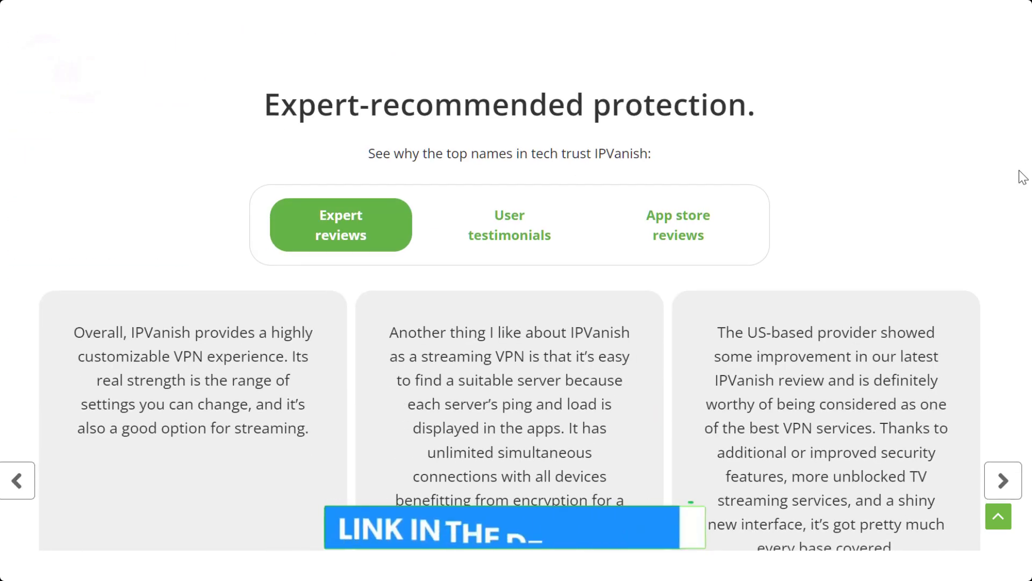
left_click(677, 225)
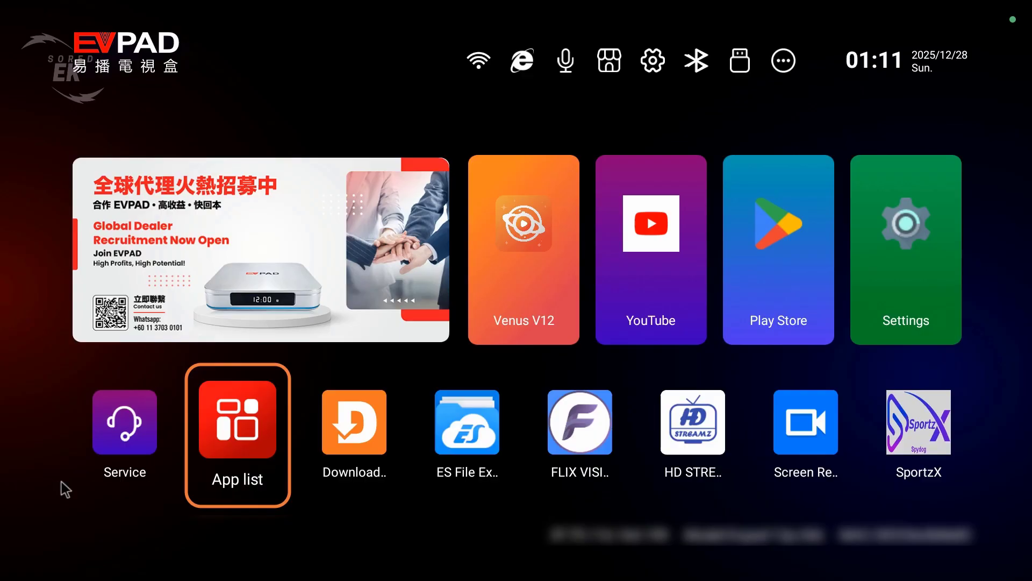
Show the My Apps grid listing Chrome, Downloader and FLIX VISION
left_click(236, 431)
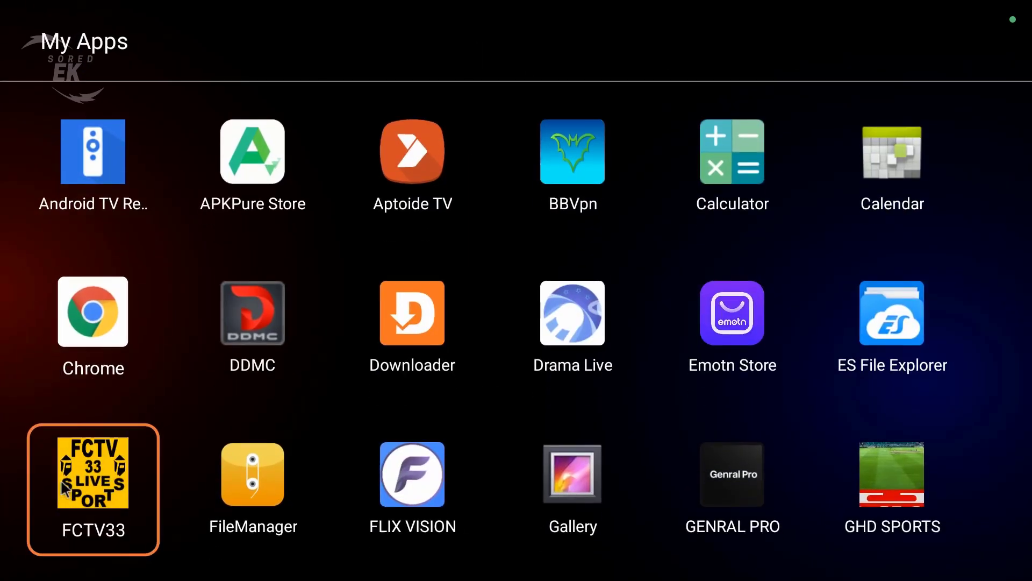